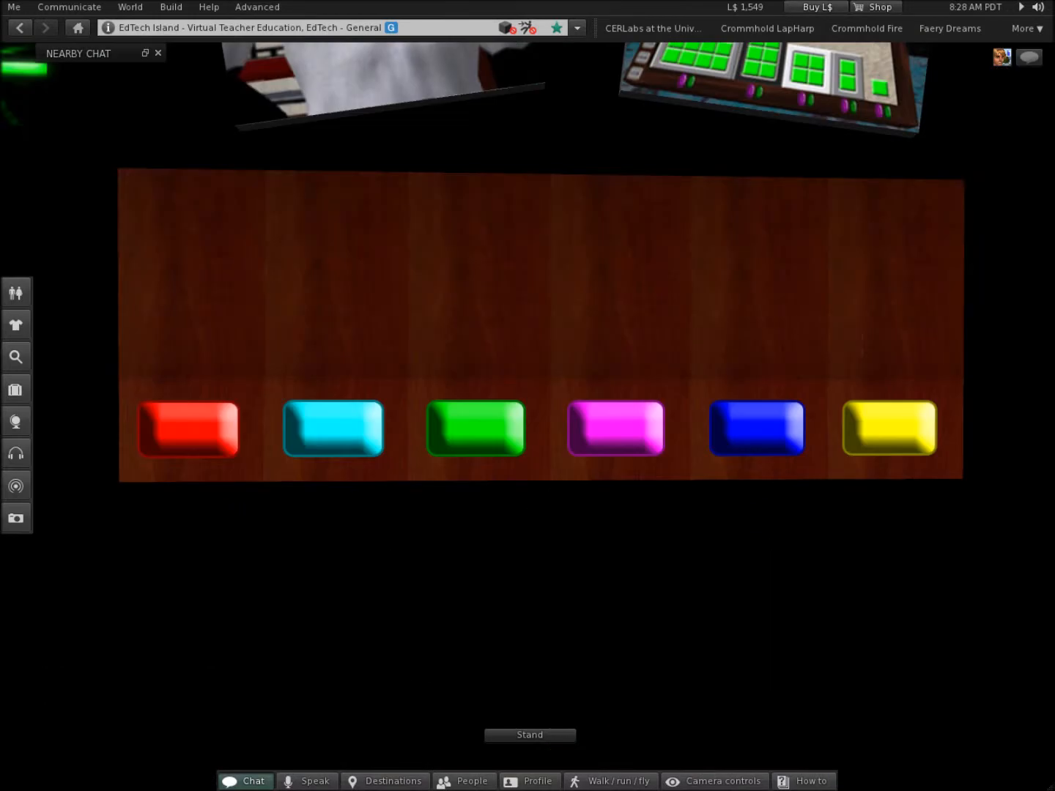
{"action": "mouse_move", "coordinate": [756, 427]}
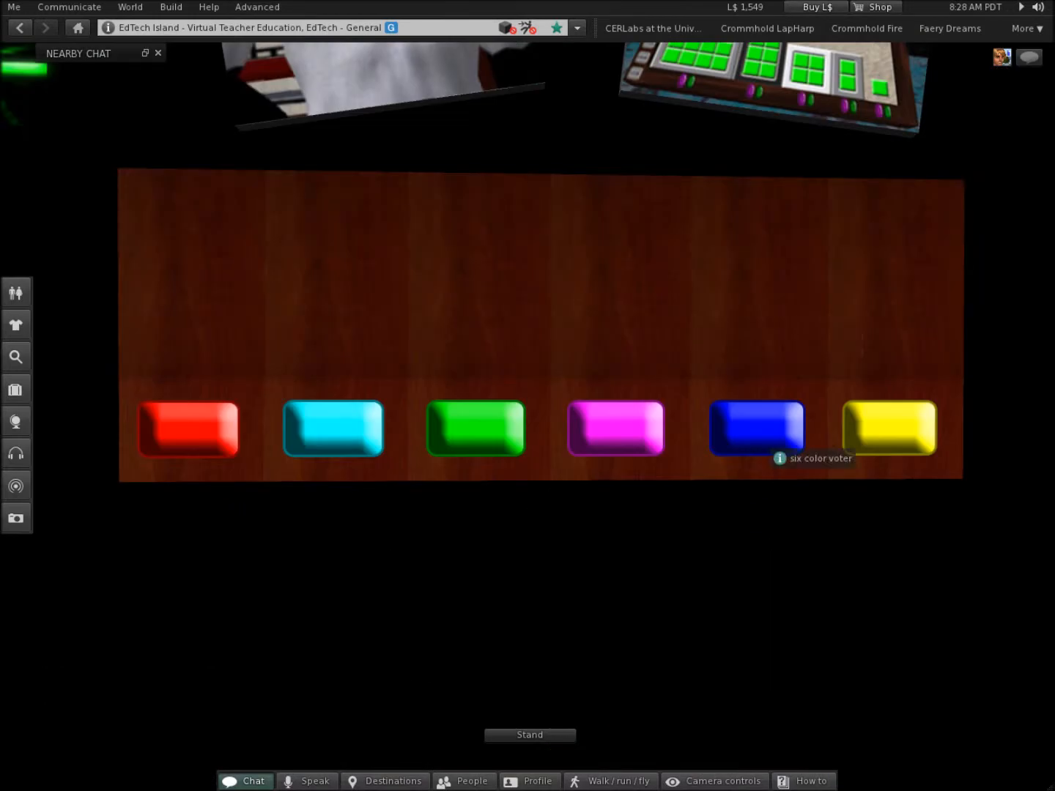
Vote blue on the six-colour board and let residents' tallies appear above all six colours
{"action": "left_click", "coordinate": [333, 428]}
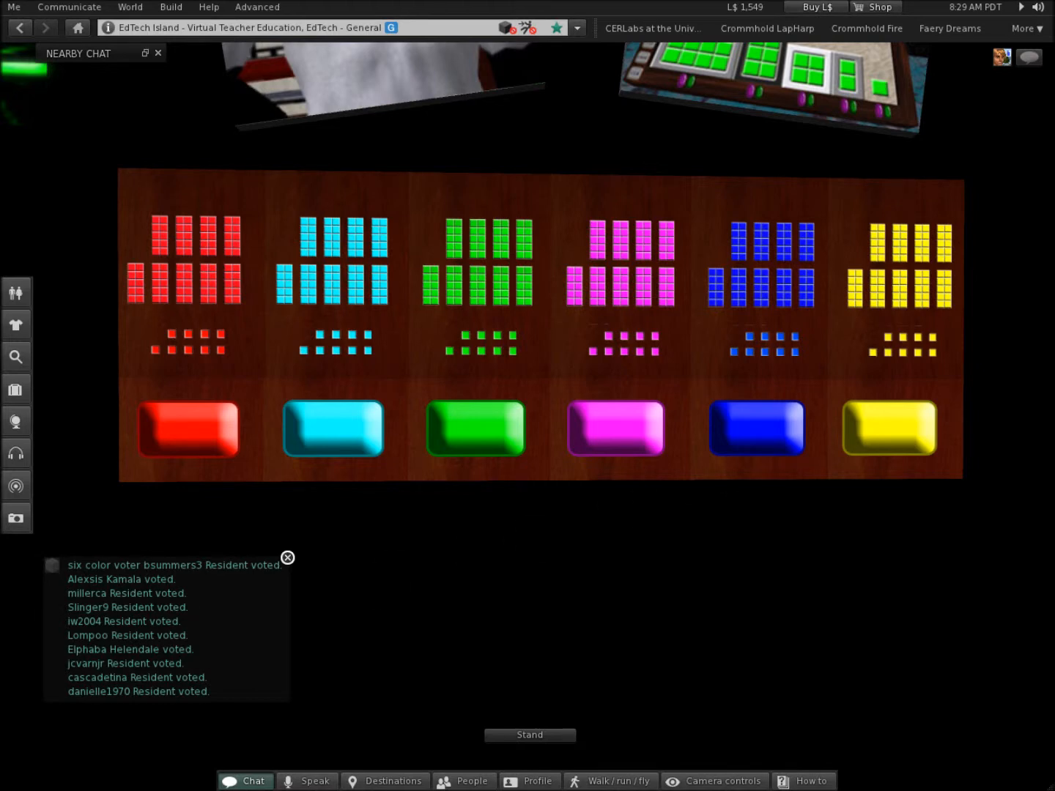
Reset the six-colour voter board, clearing tallies so a new round leaves one small blue tally
{"action": "left_click", "coordinate": [288, 558]}
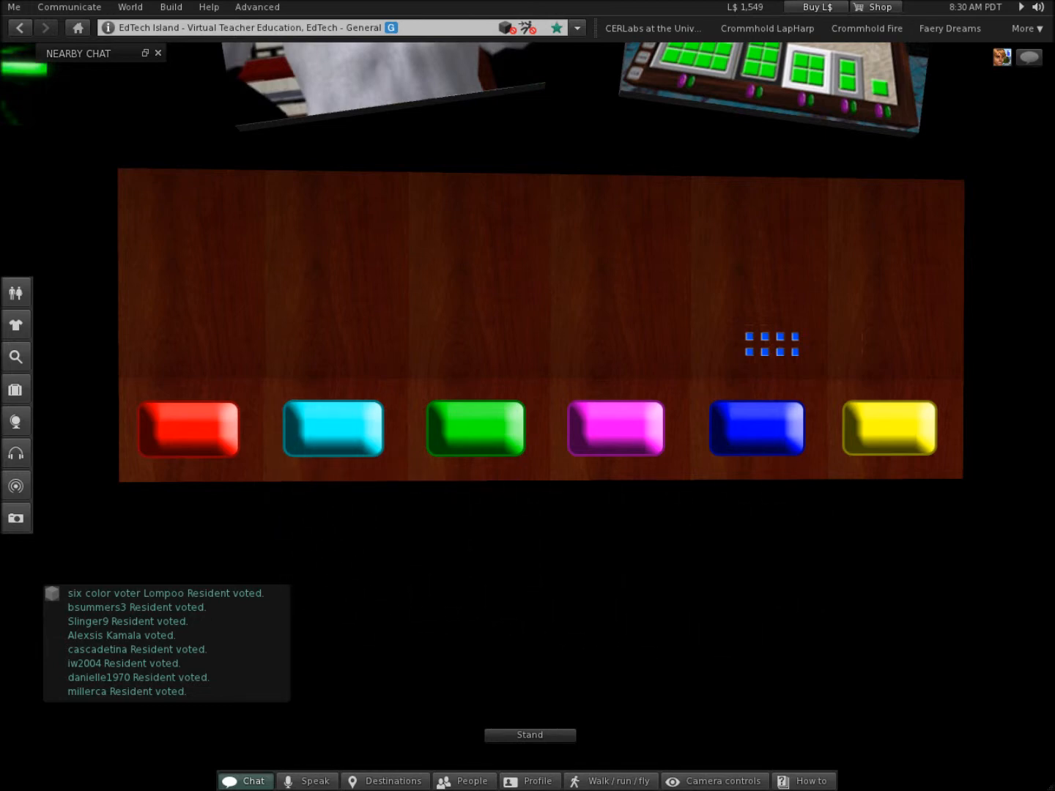
{"action": "left_click", "coordinate": [333, 429]}
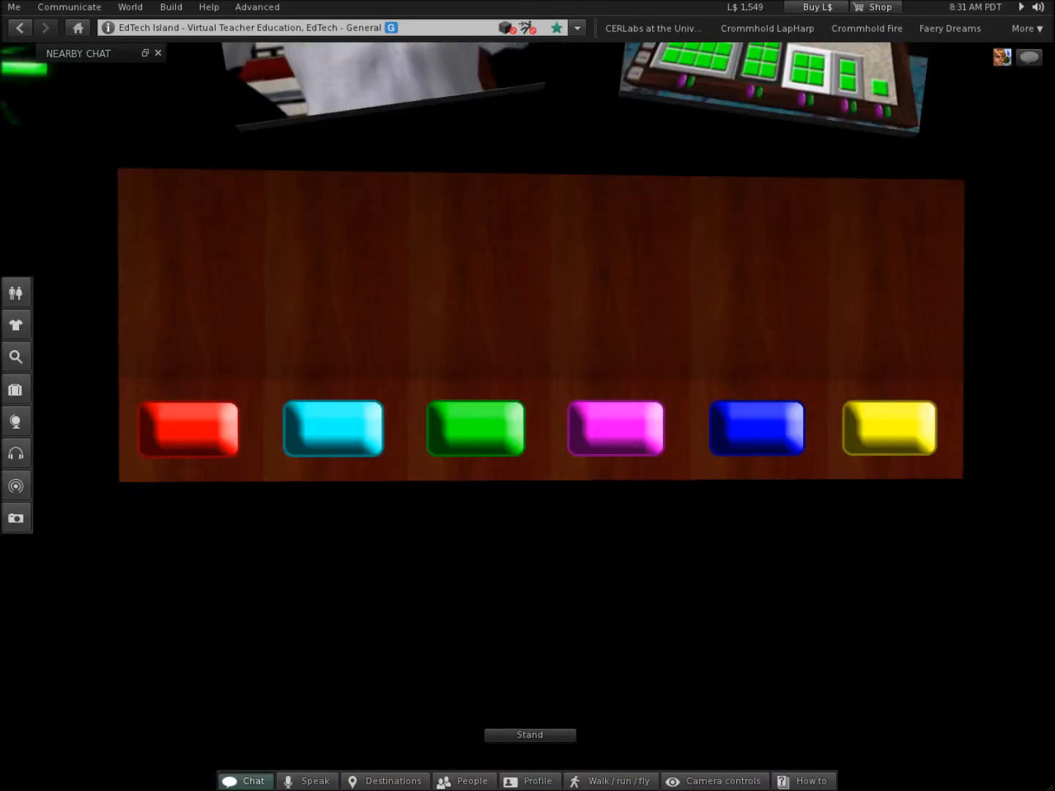
{"action": "left_click", "coordinate": [332, 429]}
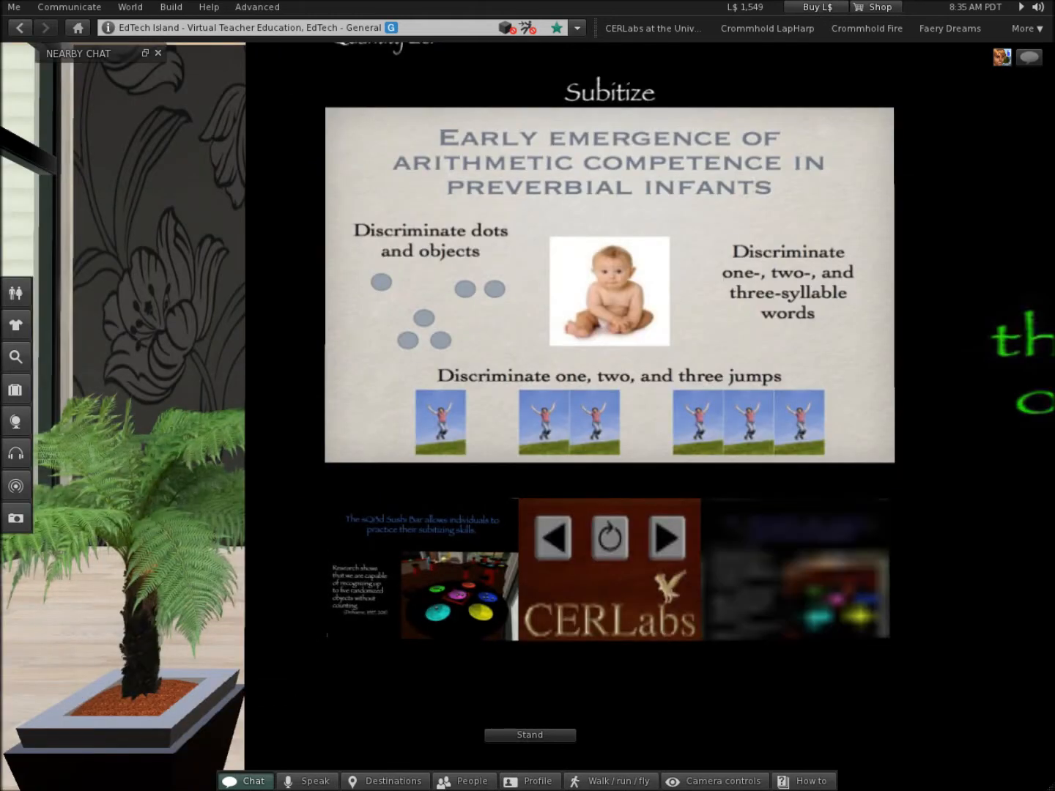
{"action": "left_click", "coordinate": [664, 537]}
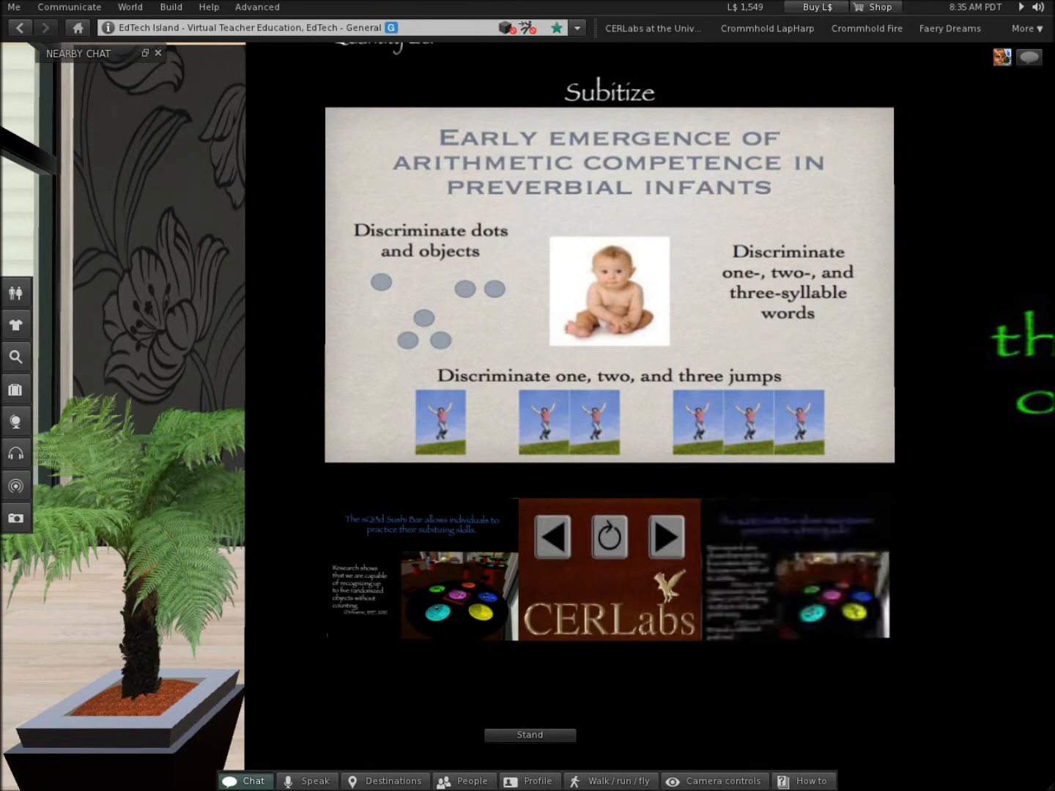
{"action": "left_click", "coordinate": [666, 536]}
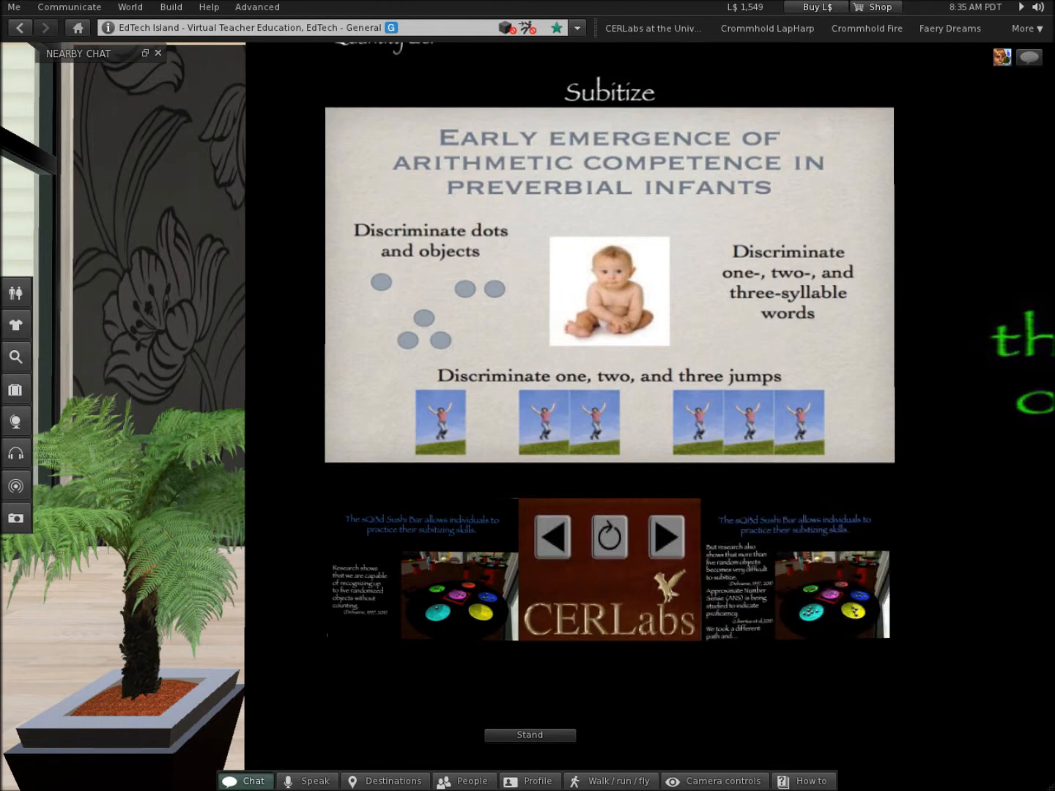